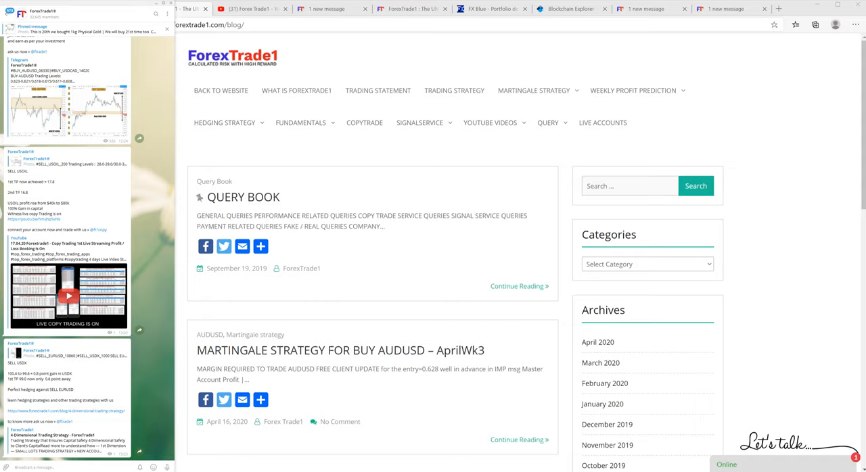
Step: From the forextrade1.com home page, reach the Live Performance & Tracksheets page via TRACKSHEET & STRATEGY
left_click(633, 89)
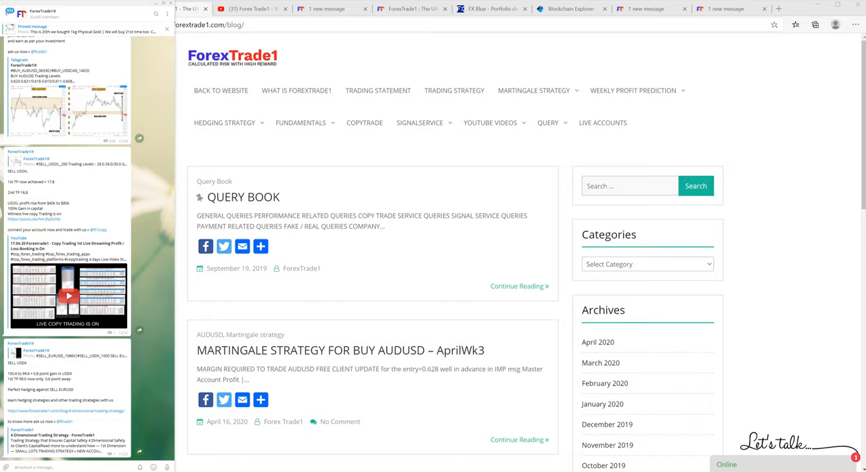
mouse_move(455, 89)
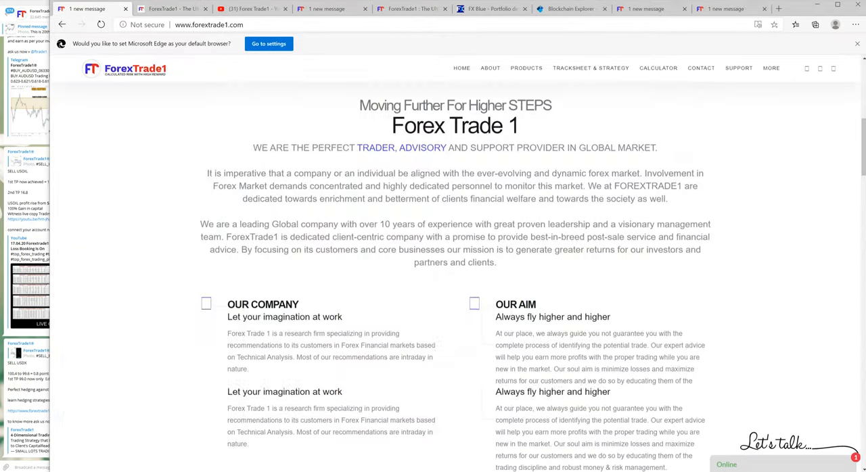
scroll("down", 3)
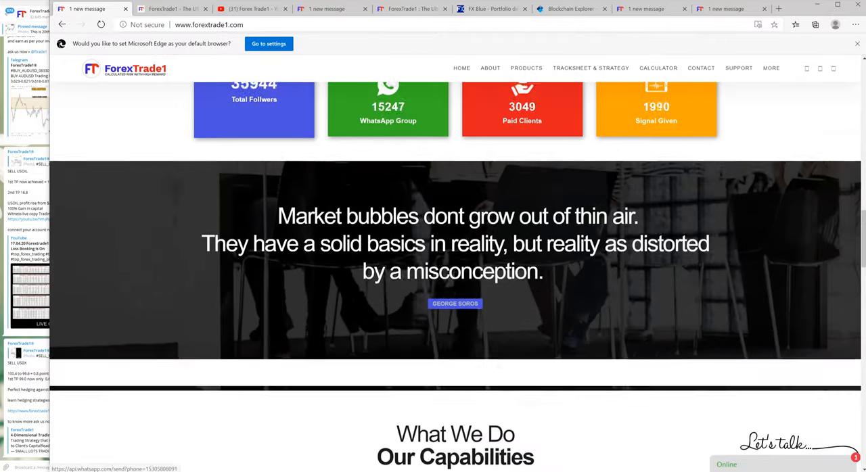
scroll("down", 3)
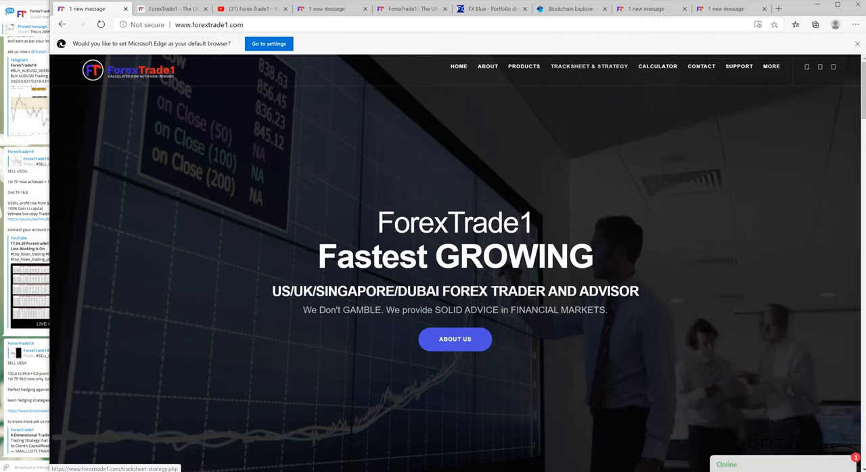
left_click(588, 65)
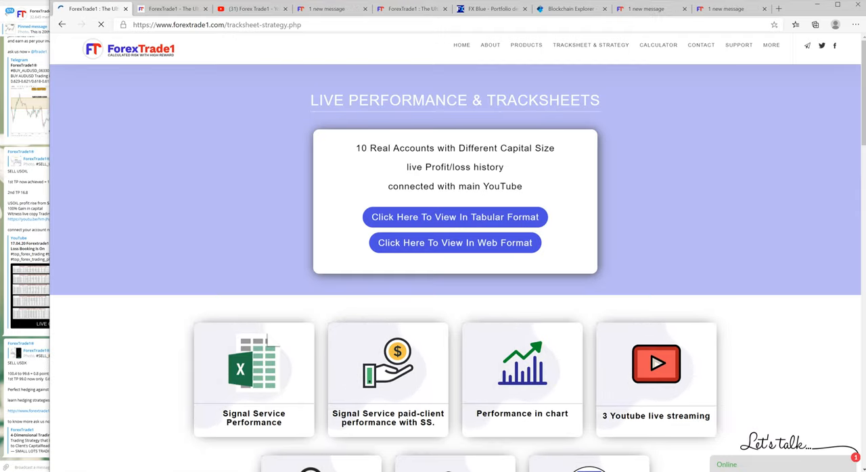
scroll("down", 3)
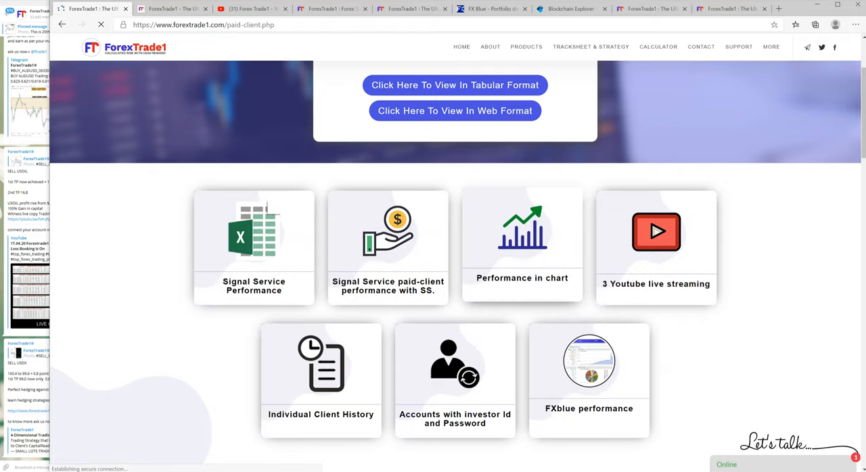
left_click(455, 84)
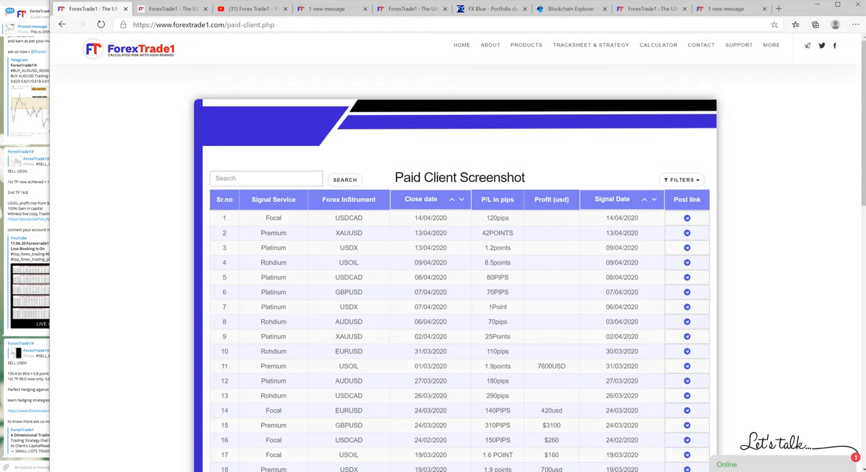
scroll("down", 3)
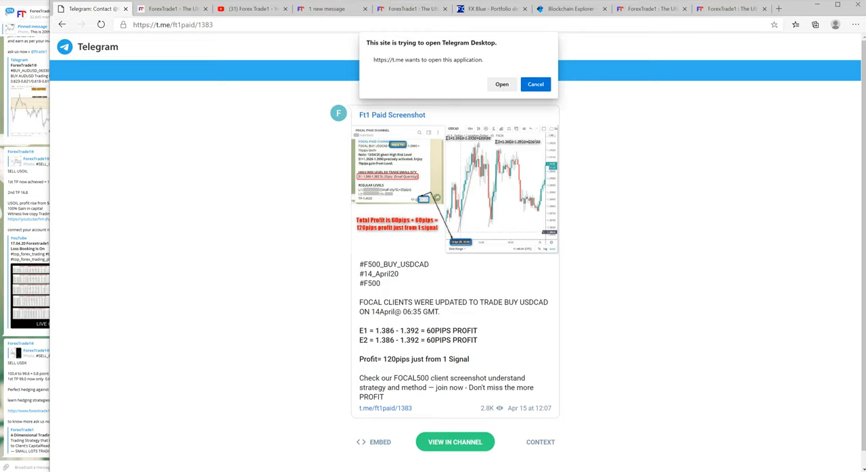
mouse_move(62, 24)
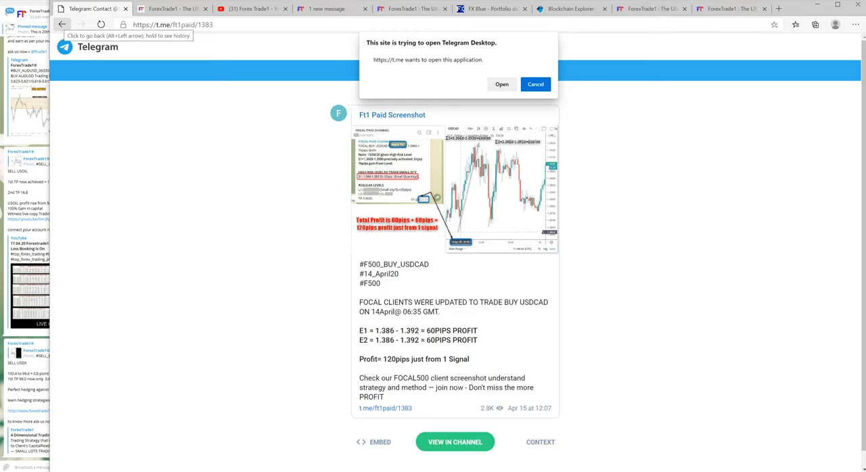
left_click(62, 24)
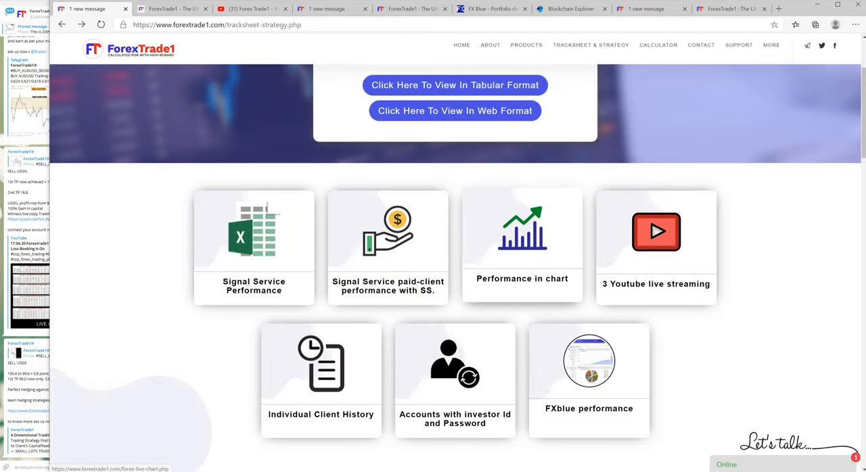
Step: View the Performance in chart reports and browse the December 2019 trade chart folder
left_click(522, 244)
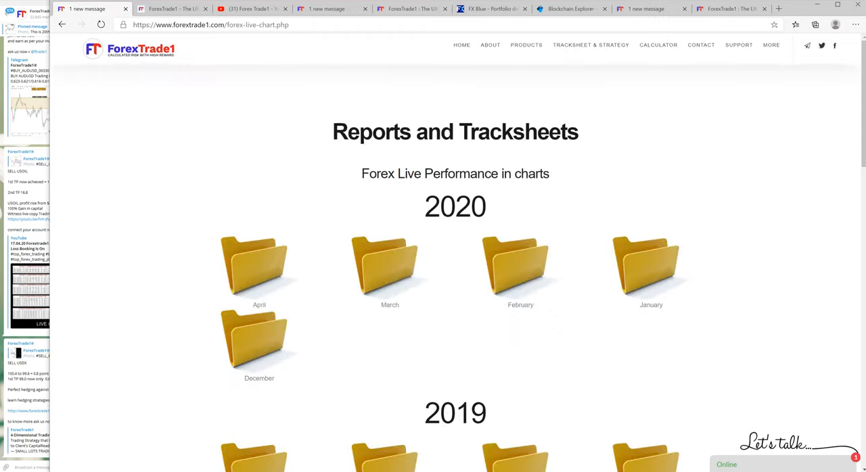
scroll("down", 3)
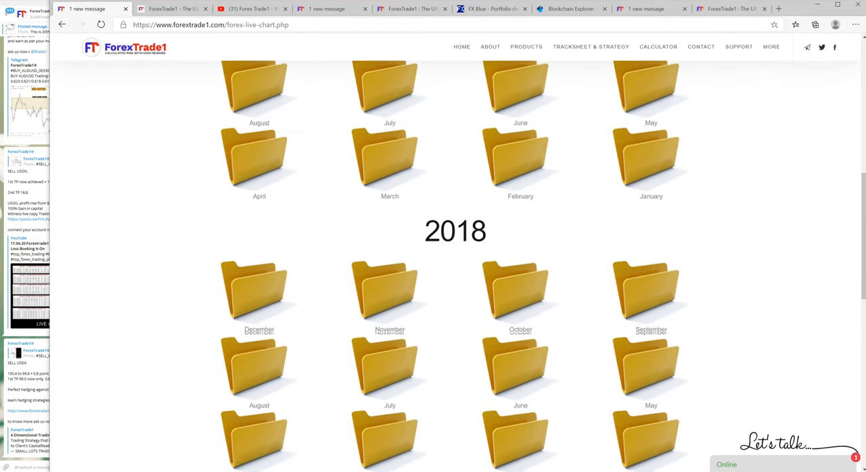
scroll("down", 3)
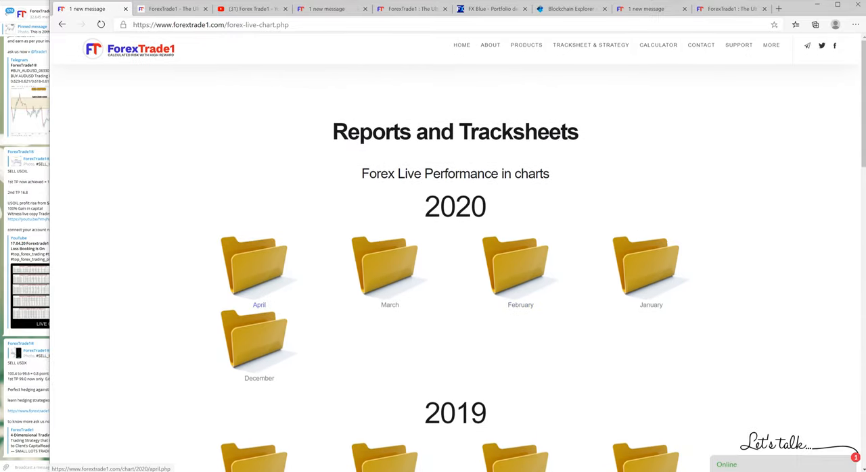
mouse_move(390, 271)
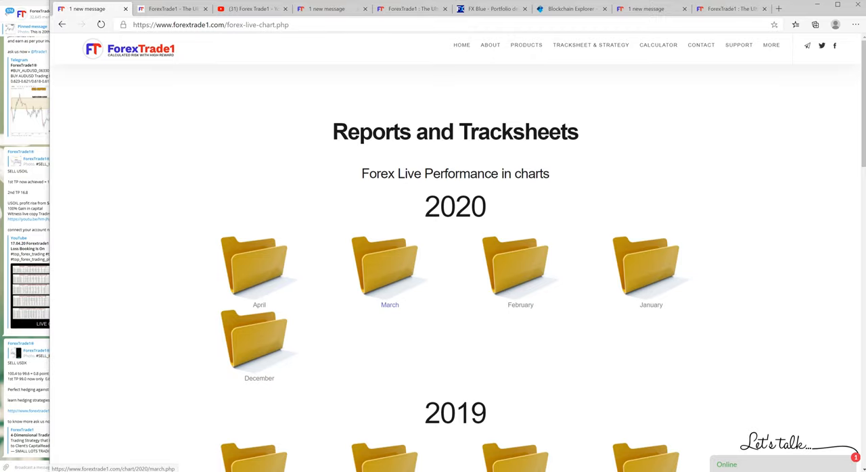
scroll("down", 3)
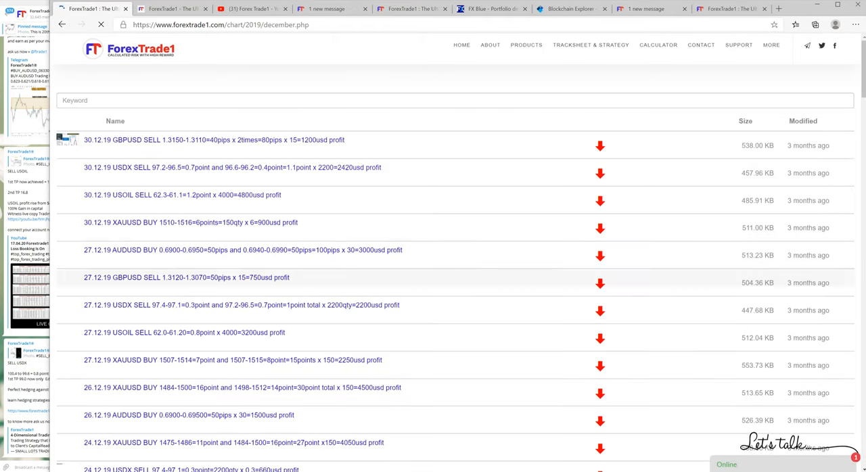
scroll("down", 3)
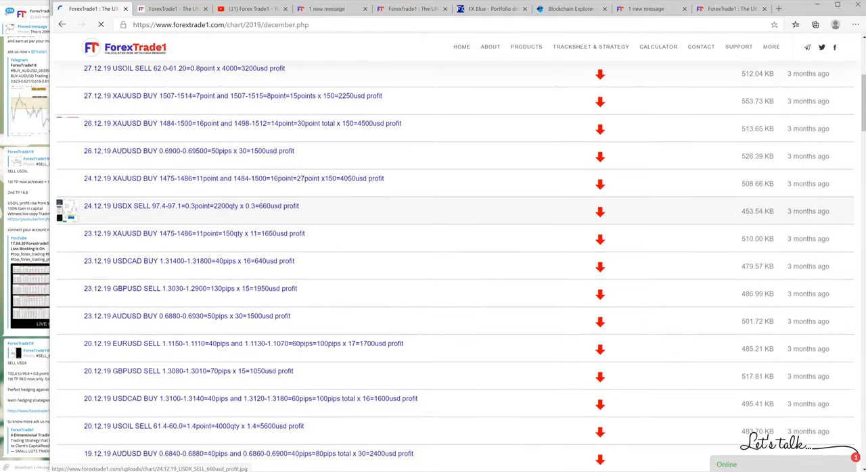
scroll("down", 3)
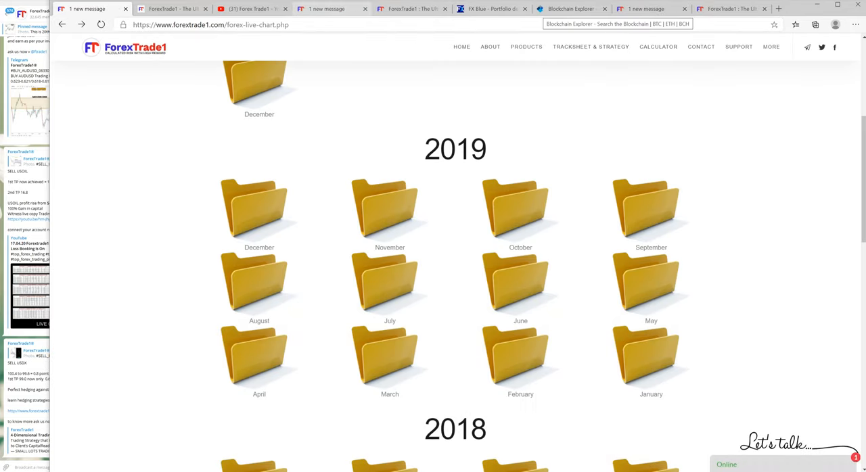
Step: Search YouTube for 24x7copytrading to list that channel's live stream videos
left_click(255, 8)
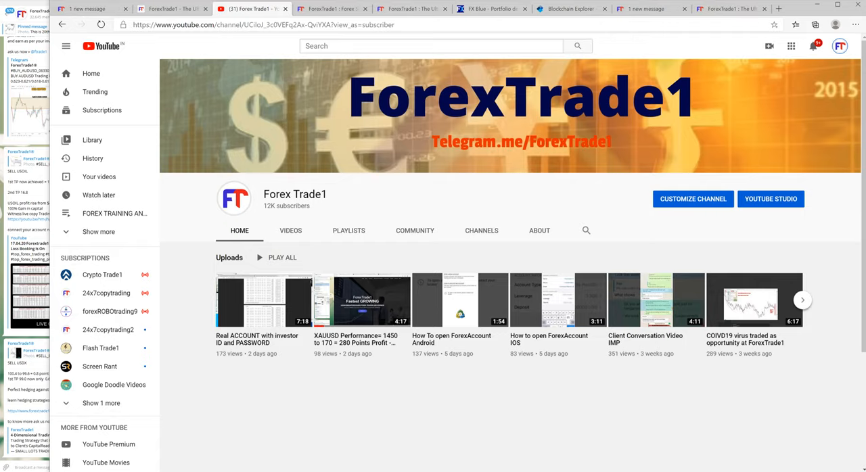
scroll("down", 3)
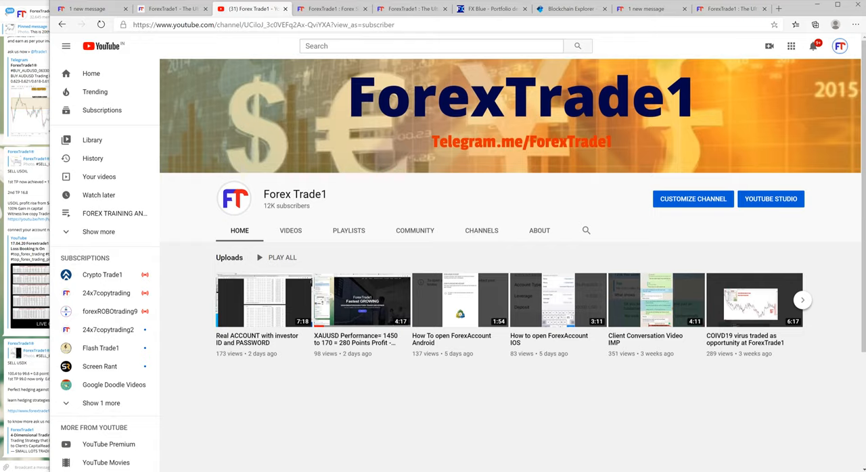
left_click(431, 46)
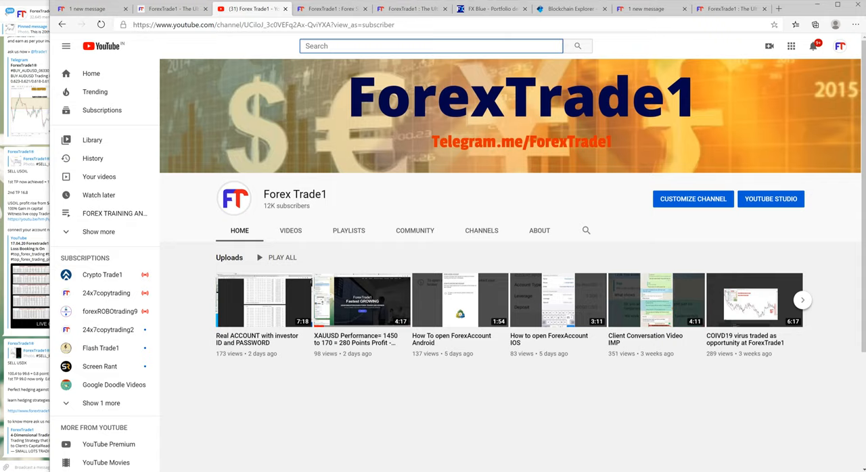
type("co")
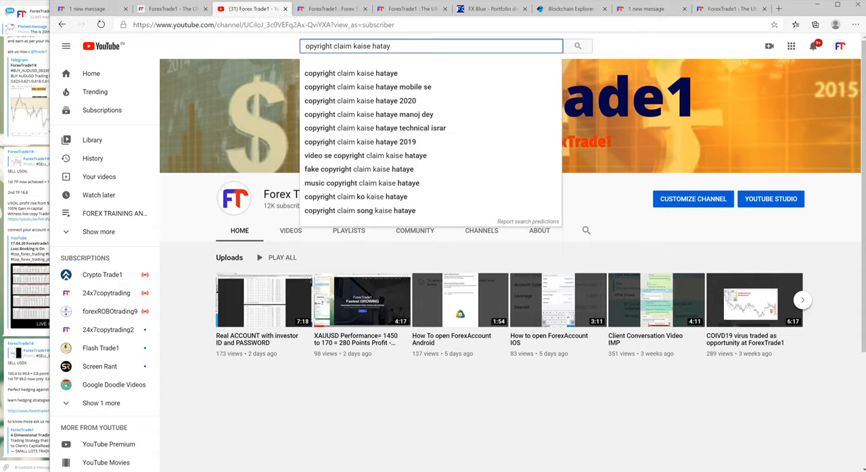
type("c")
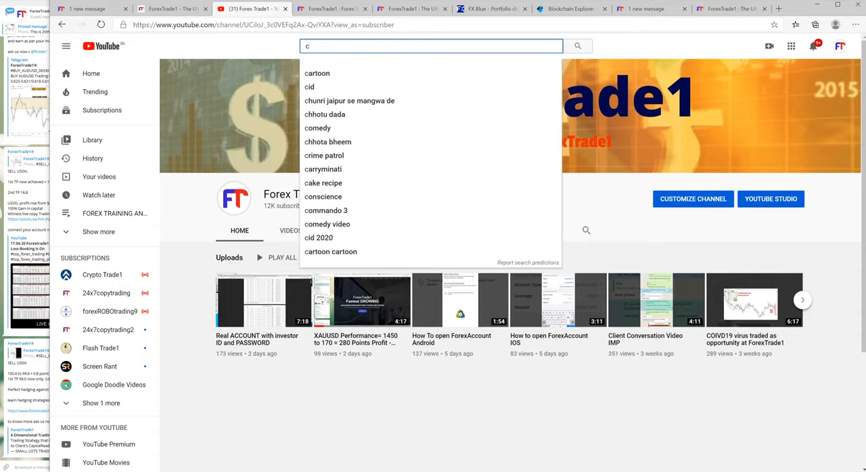
type("24x7copytrading")
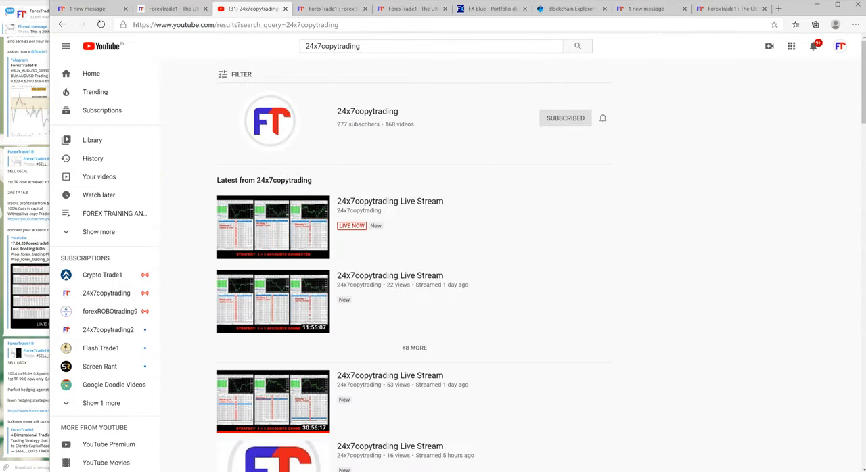
Step: Play the latest 24x7copytrading Live Stream, then return to the ForexTrade1 blog tab
left_click(273, 227)
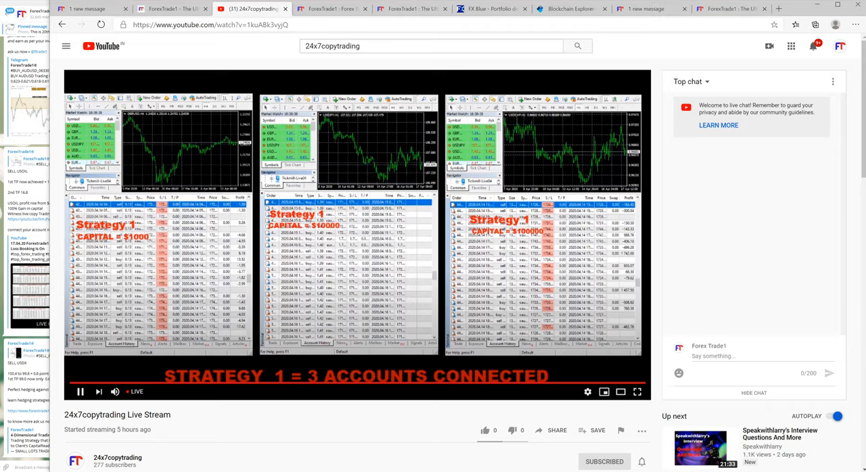
scroll("down", 3)
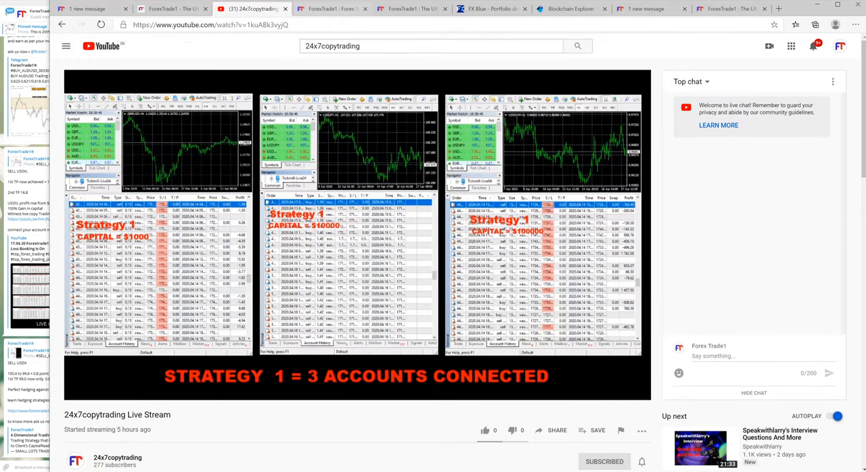
left_click(173, 8)
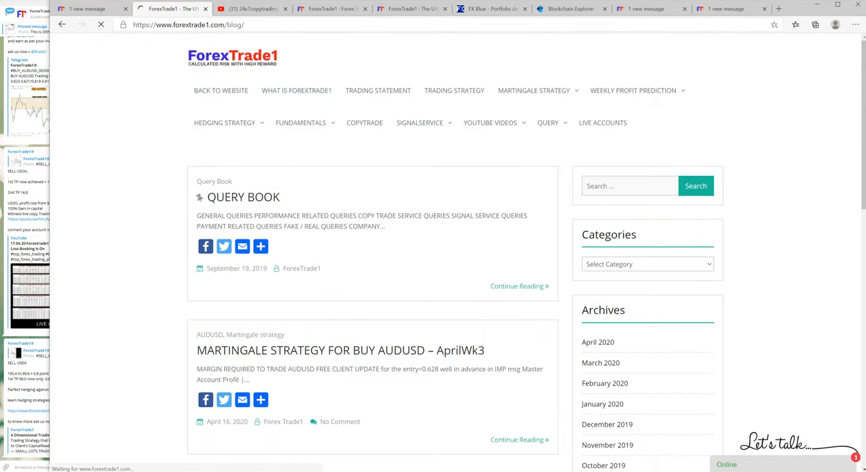
Step: Browse the What is ForexTrade1 category posts, then search the blog for '4 dimensional'
left_click(296, 89)
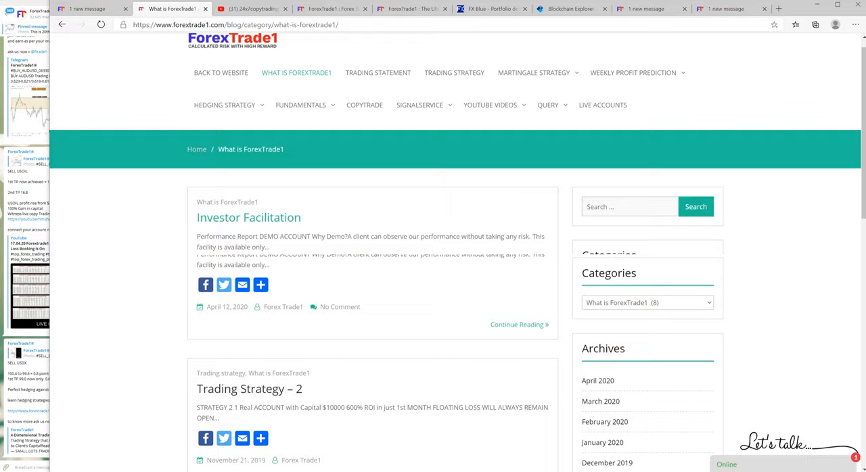
scroll("down", 3)
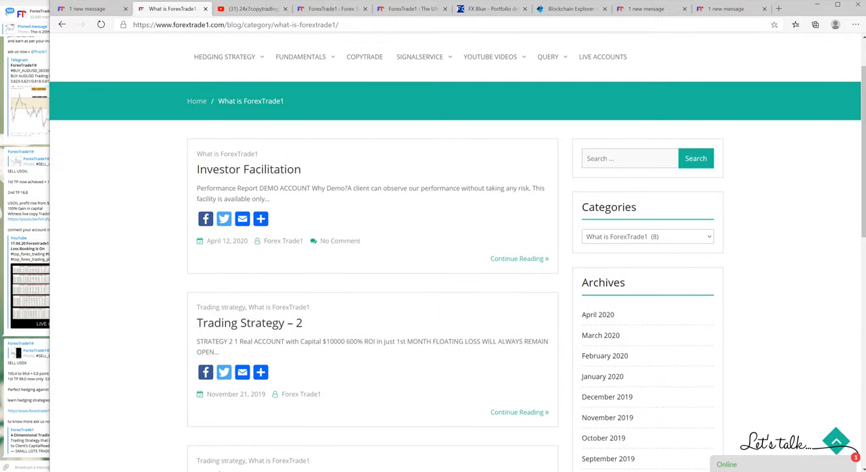
mouse_move(249, 169)
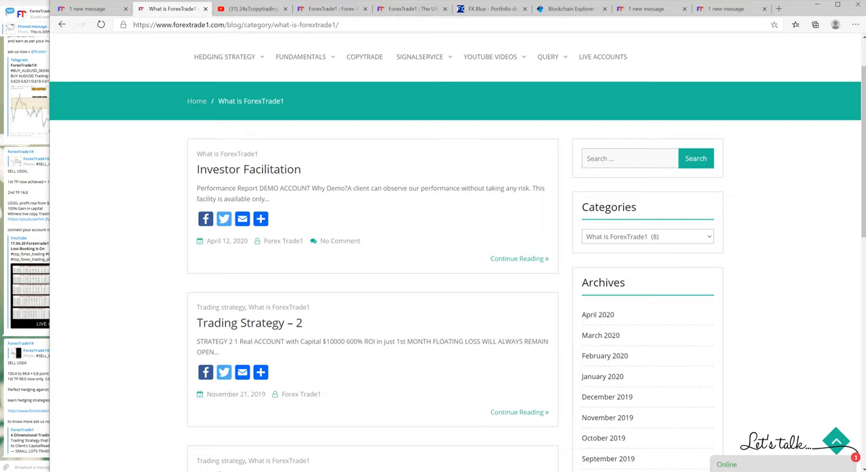
scroll("down", 3)
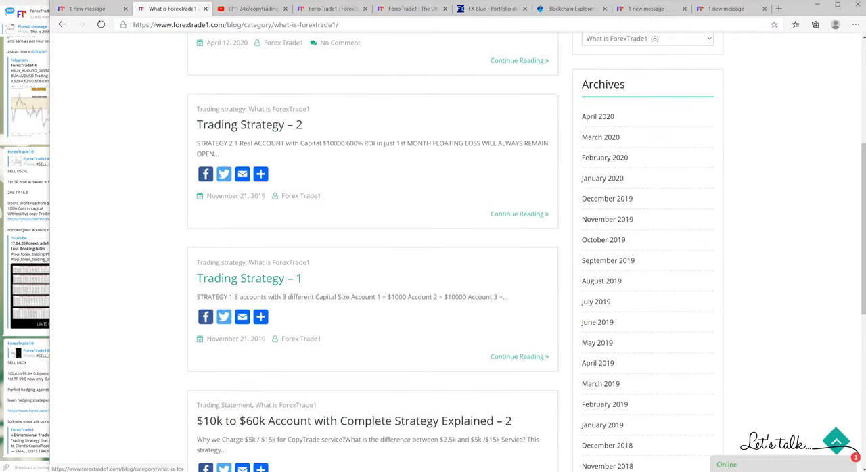
scroll("down", 3)
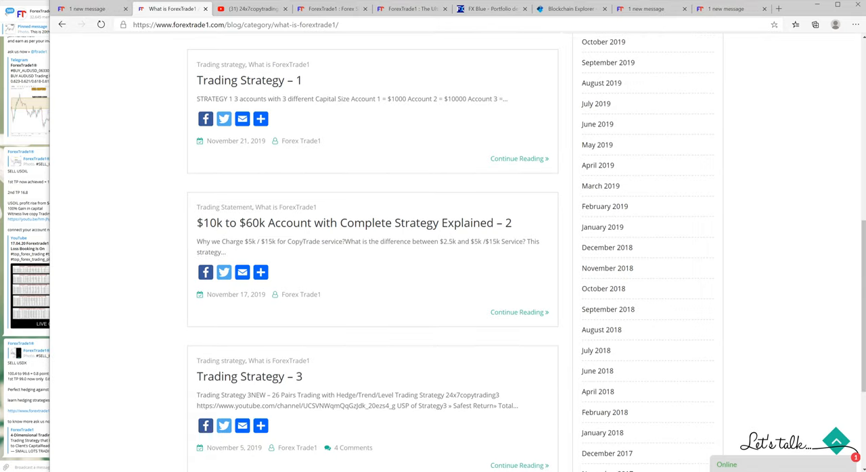
scroll("up", 3)
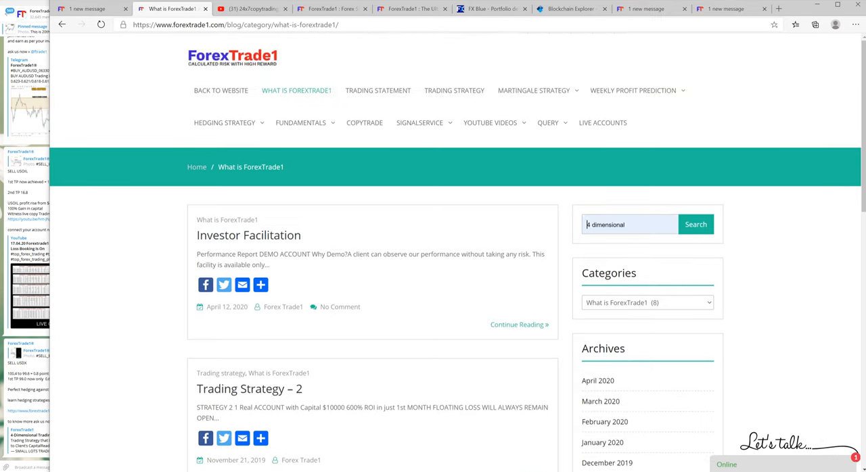
left_click(695, 224)
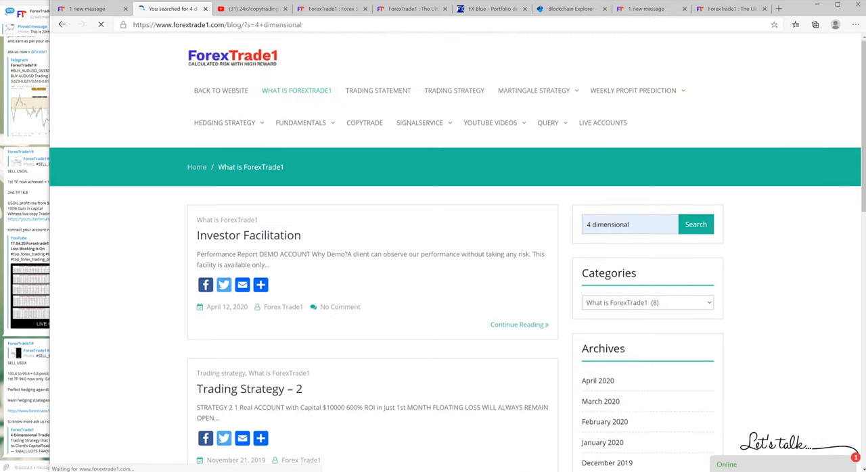
Step: Read the 4-Dimensional Trading Strategy post from the search results, then move to the FX Blue portfolio tab
left_click(696, 225)
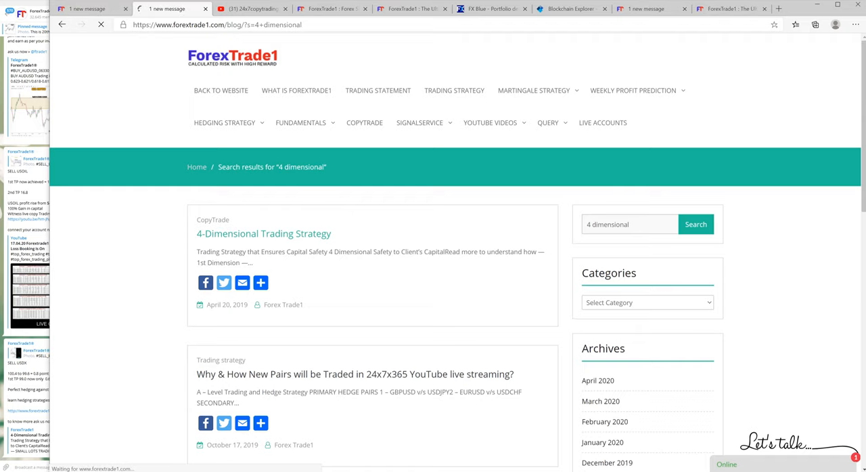
left_click(262, 233)
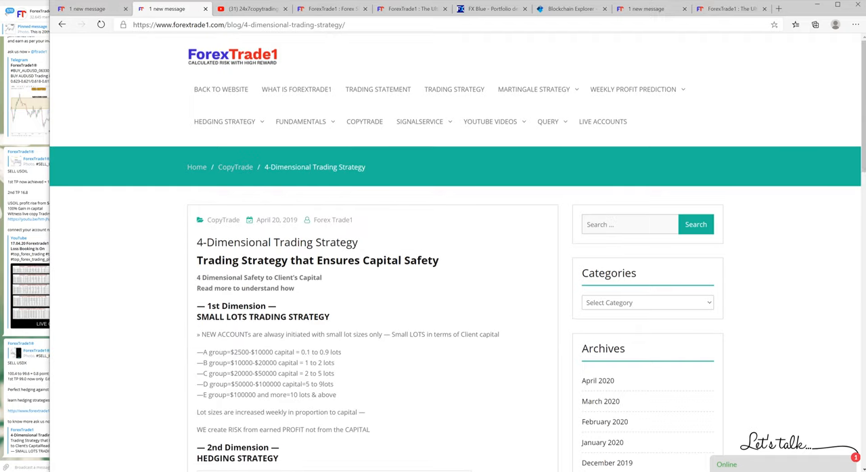
scroll("down", 3)
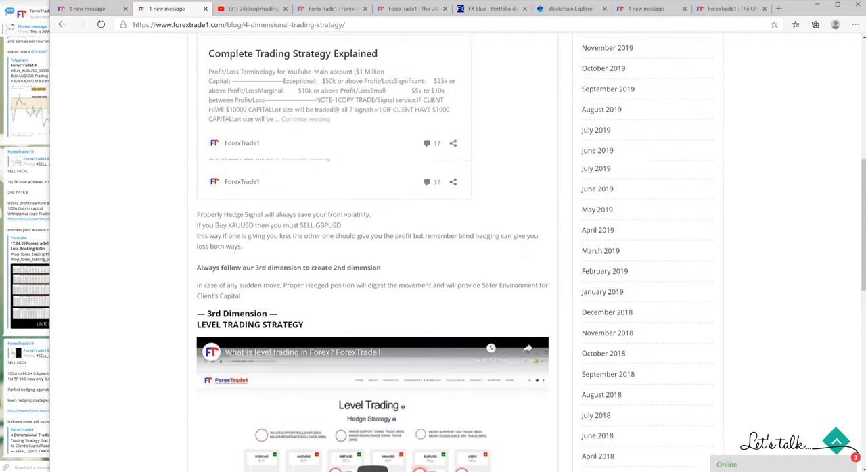
scroll("down", 3)
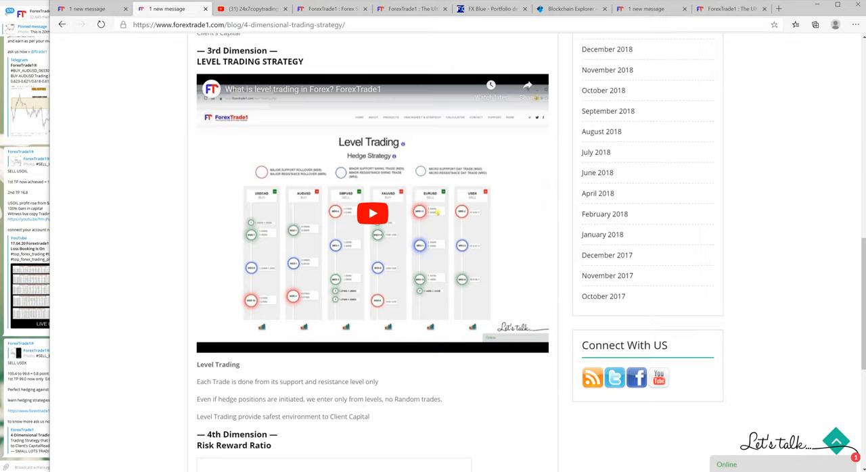
scroll("up", 3)
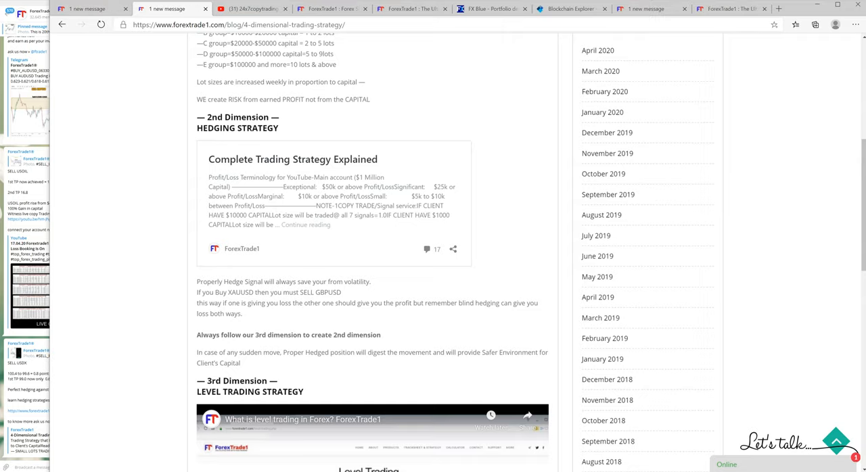
scroll("down", 3)
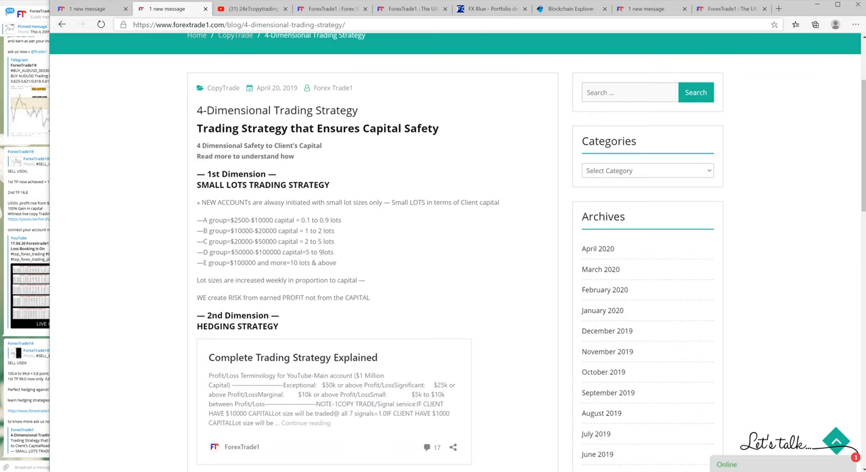
left_click(493, 8)
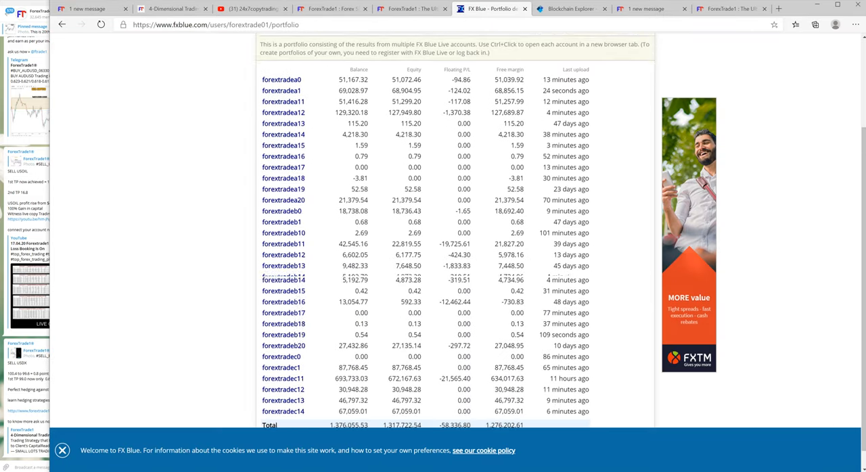
scroll("down", 3)
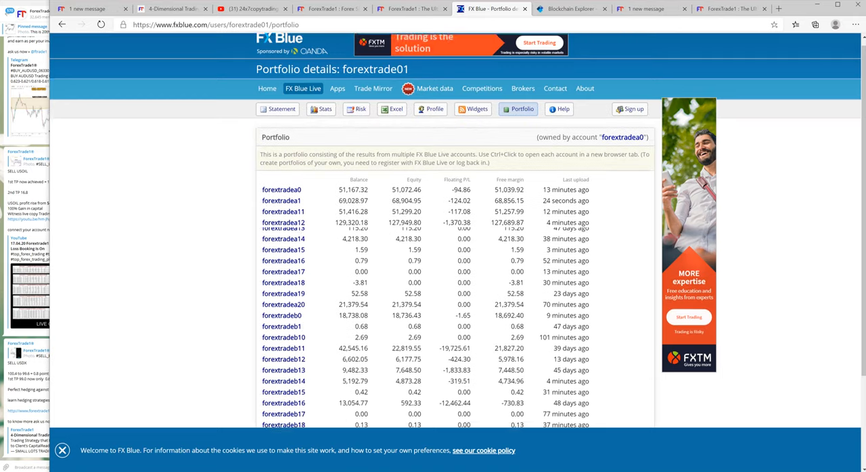
scroll("down", 3)
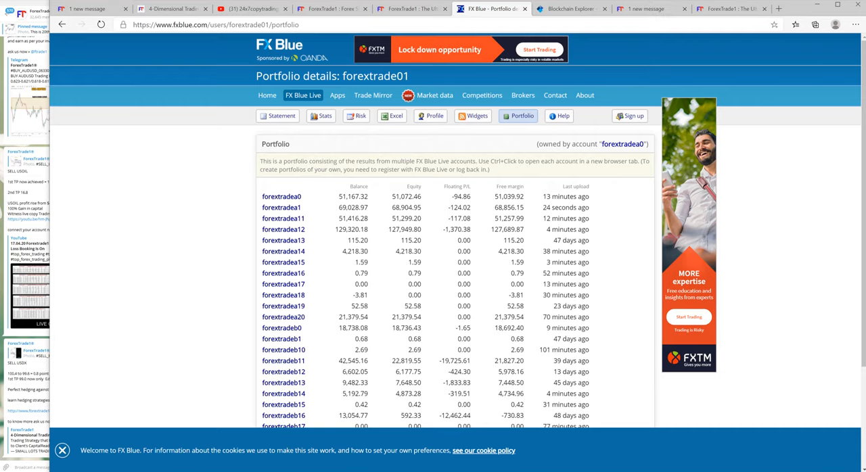
scroll("down", 3)
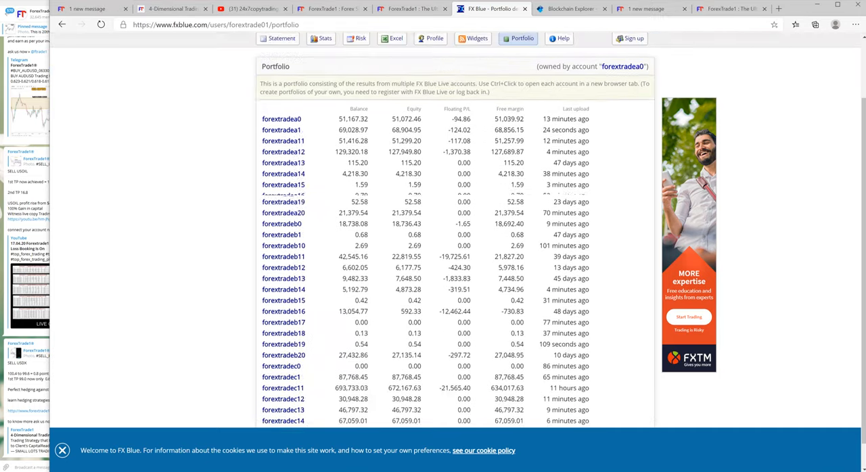
left_click(571, 8)
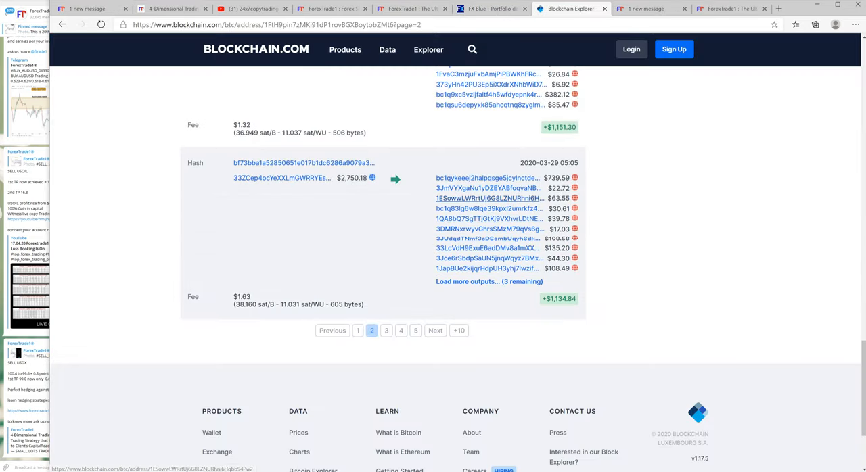
Step: Review the bitcoin address summary and transactions in BTC, then go to the ForexTrade1 products tab
scroll("up", 3)
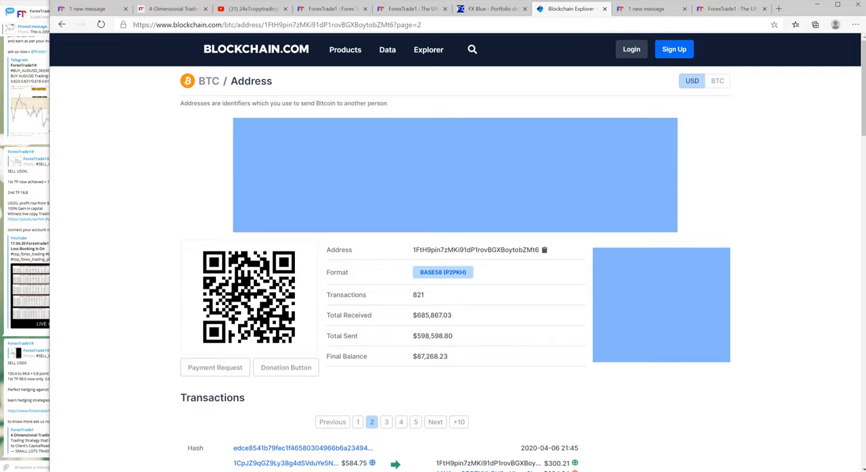
scroll("down", 3)
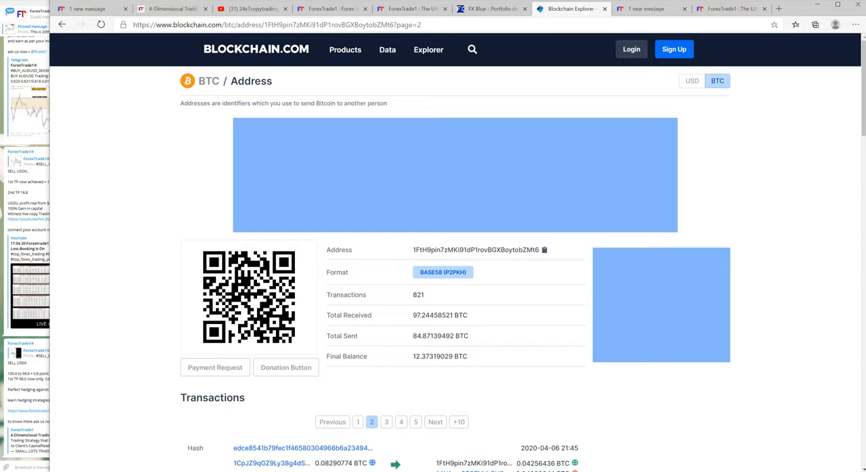
mouse_move(346, 357)
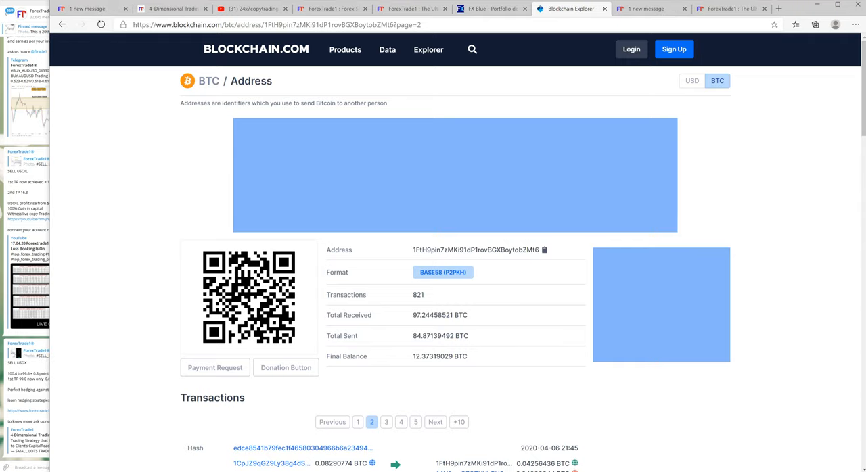
scroll("down", 3)
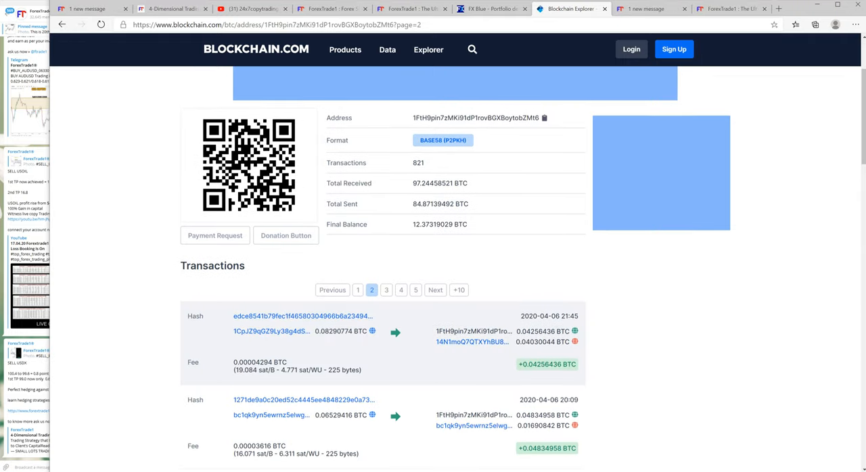
scroll("up", 3)
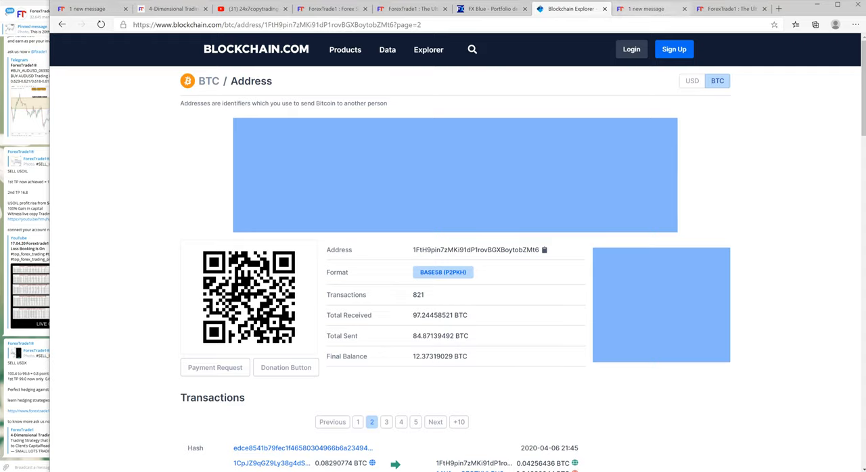
left_click(652, 8)
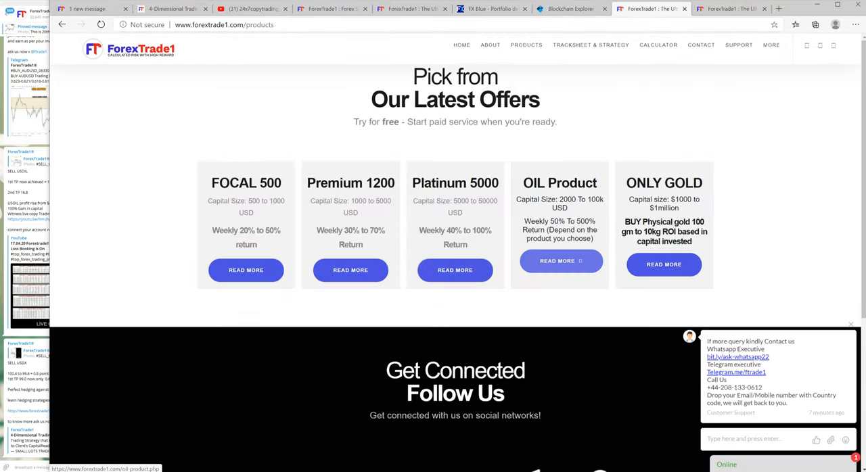
Step: View the OIL Product offer and its Buy now payment options, then move to Platinum 5000
left_click(558, 259)
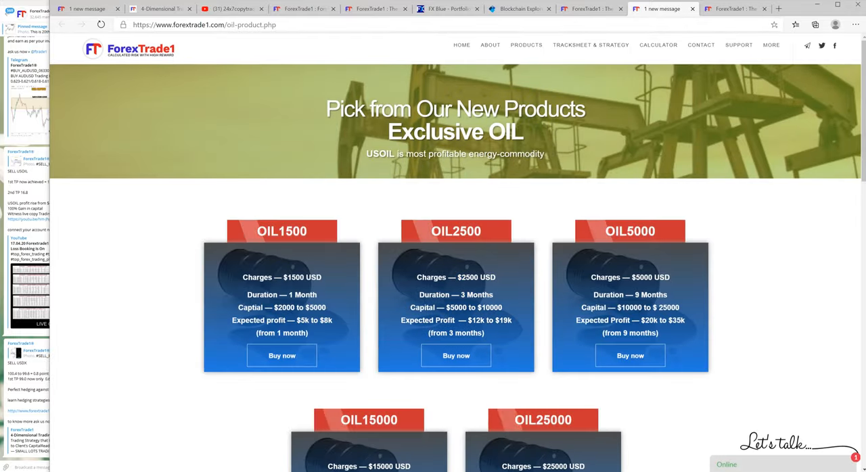
left_click(455, 355)
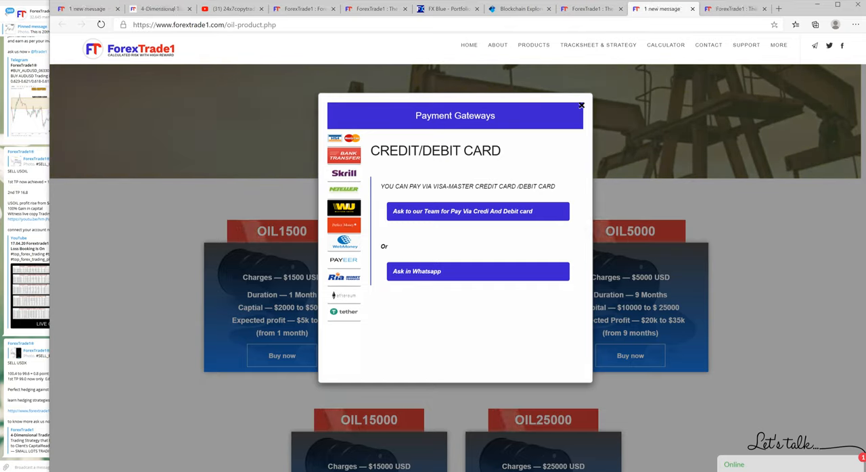
left_click(580, 106)
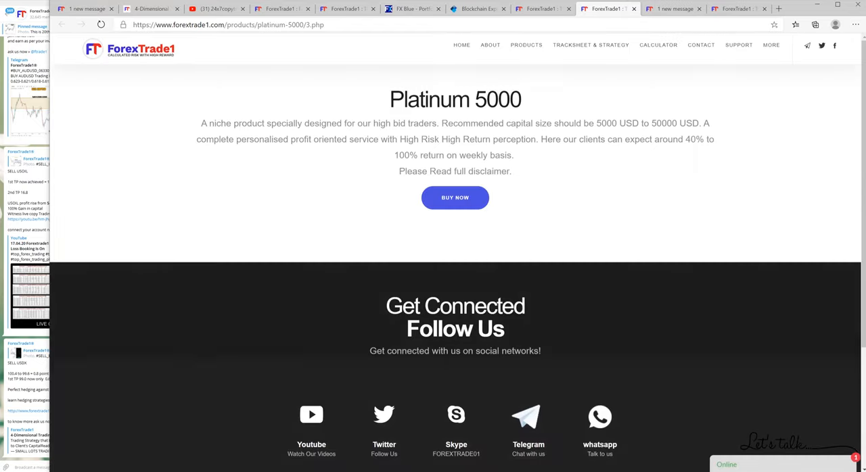
Step: Choose Bitcoin as the Platinum 5000 payment method and select the company bitcoin address
left_click(454, 197)
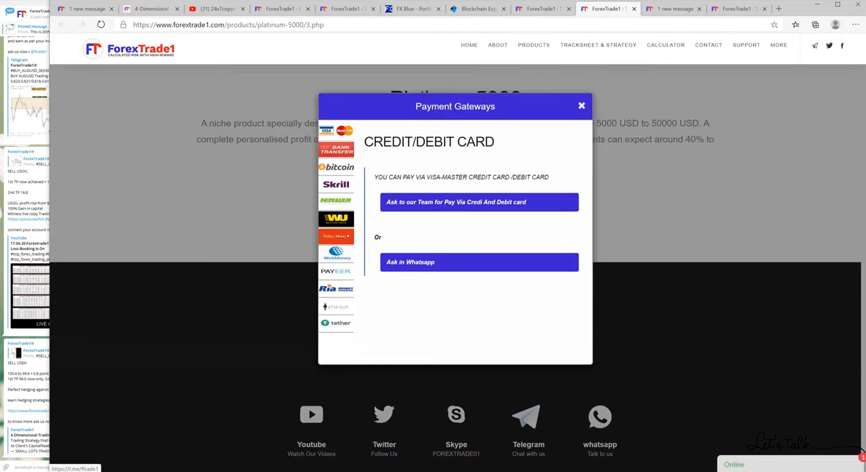
left_click(336, 167)
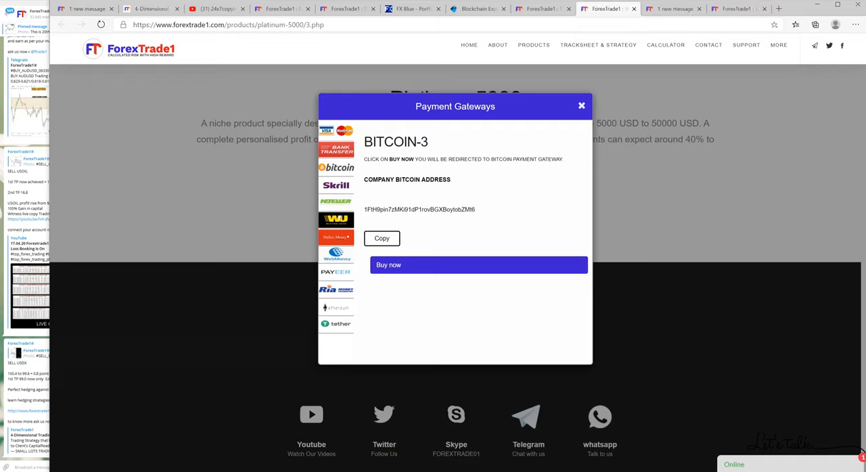
double_click(419, 208)
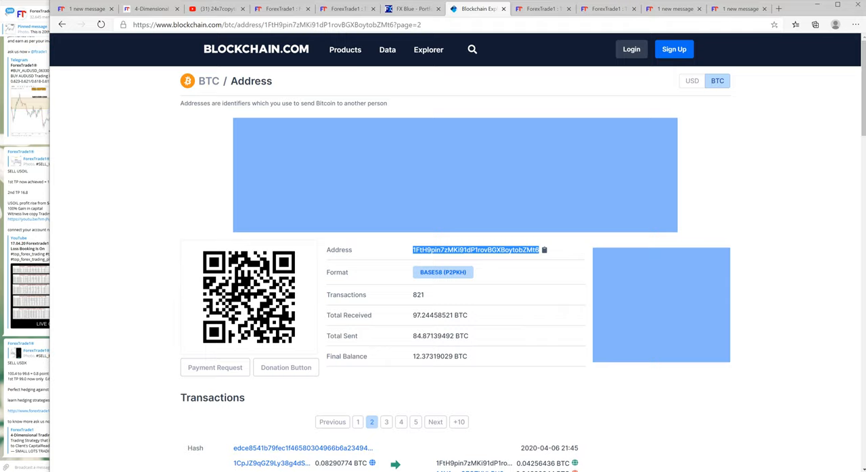
Step: Select the wallet page's web address, then revisit the ForexTrade1 products and Platinum 5000 pages
left_click(270, 25)
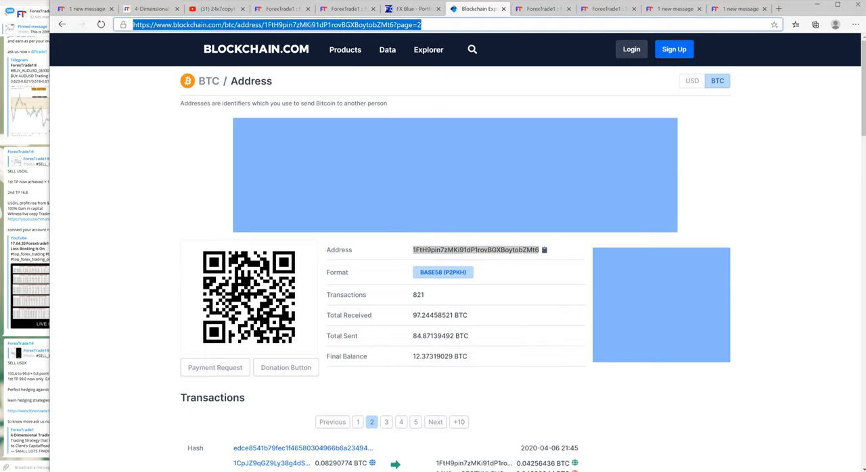
scroll("down", 3)
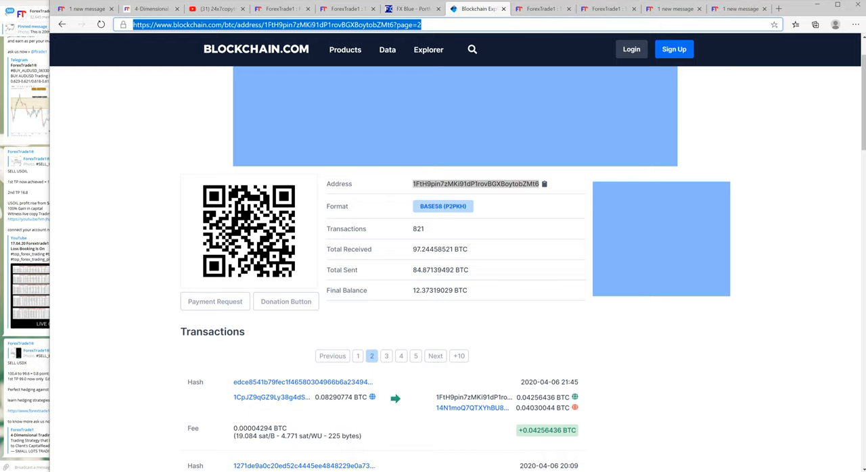
left_click(541, 8)
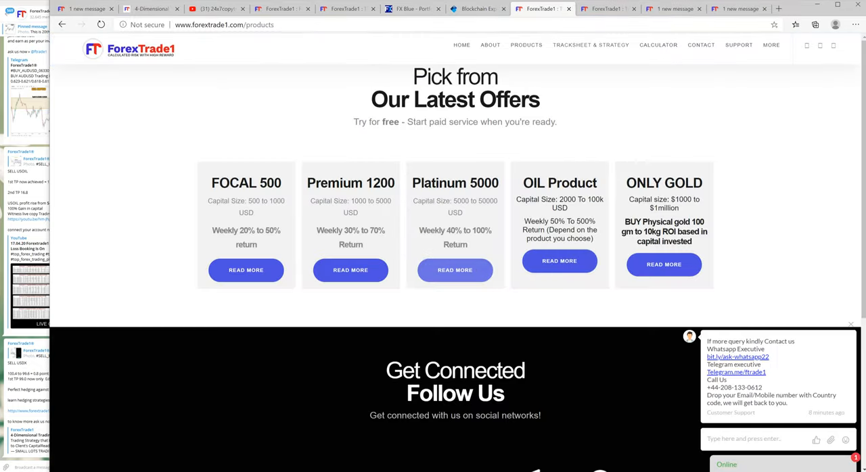
left_click(454, 270)
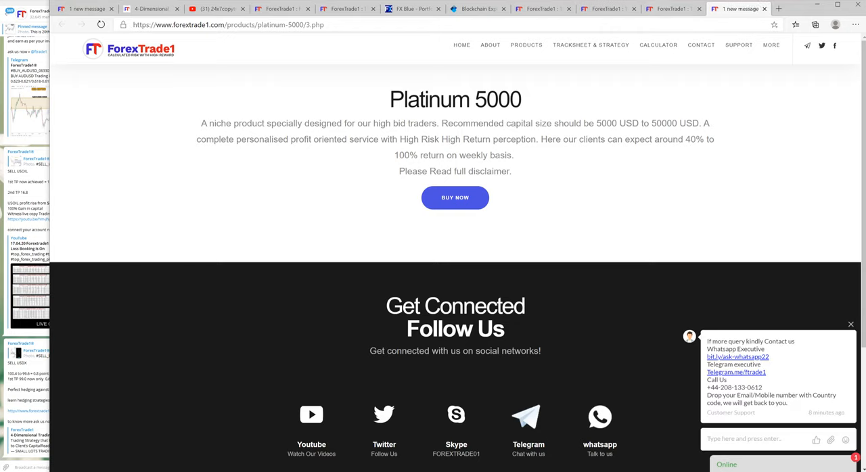
Step: Step through the Blockchain wallet, client performance table and YouTube stream to the 4-Dimensional Trading Strategy post
left_click(478, 8)
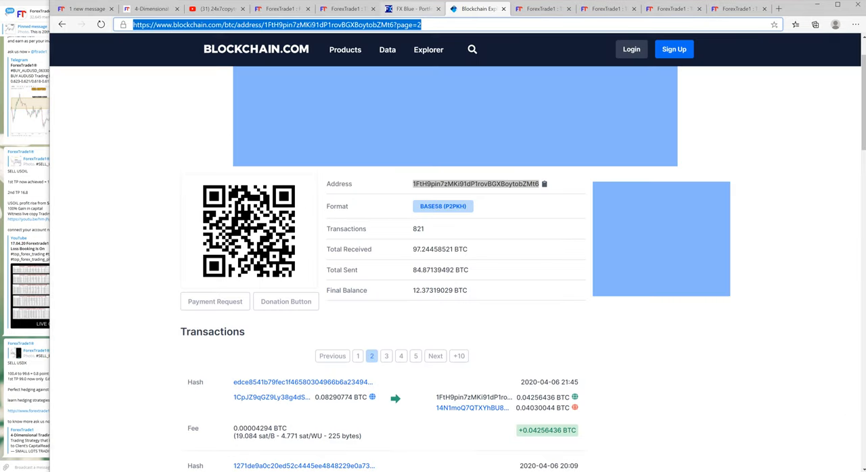
left_click(346, 8)
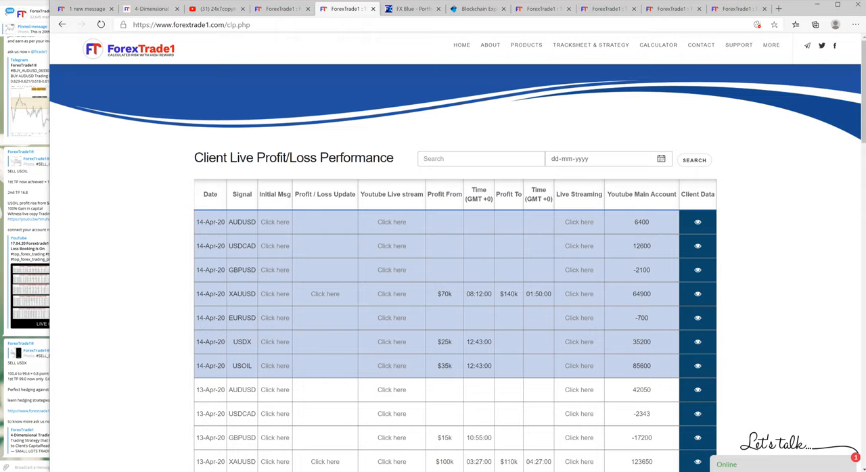
left_click(215, 8)
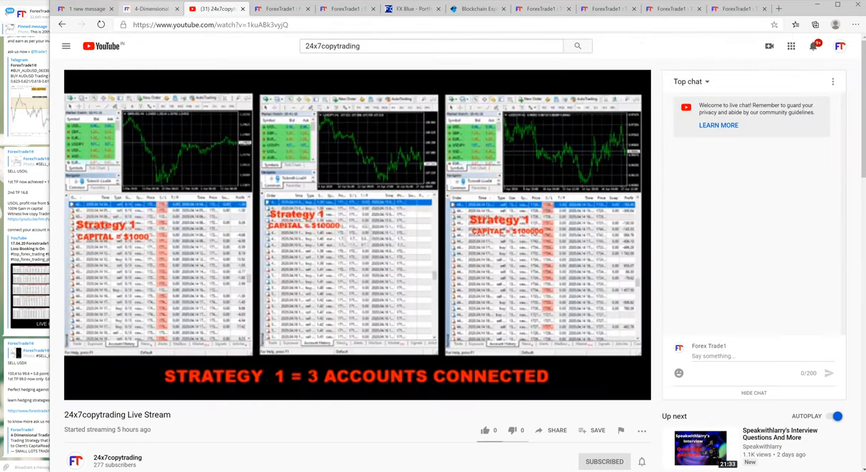
left_click(150, 9)
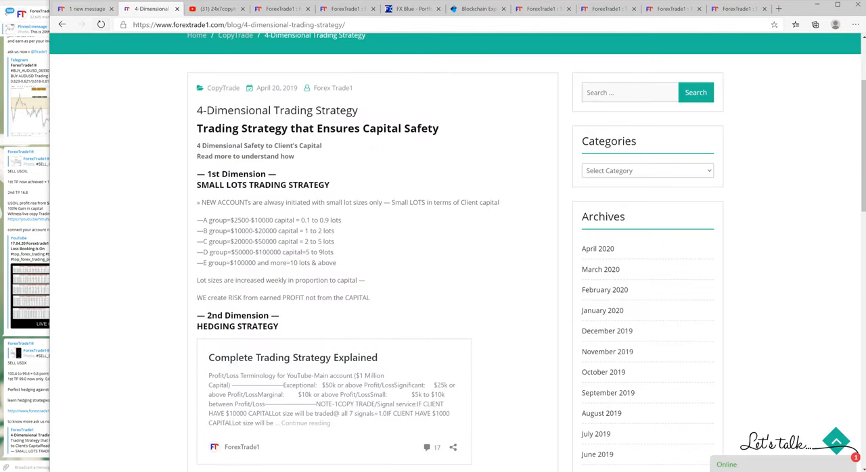